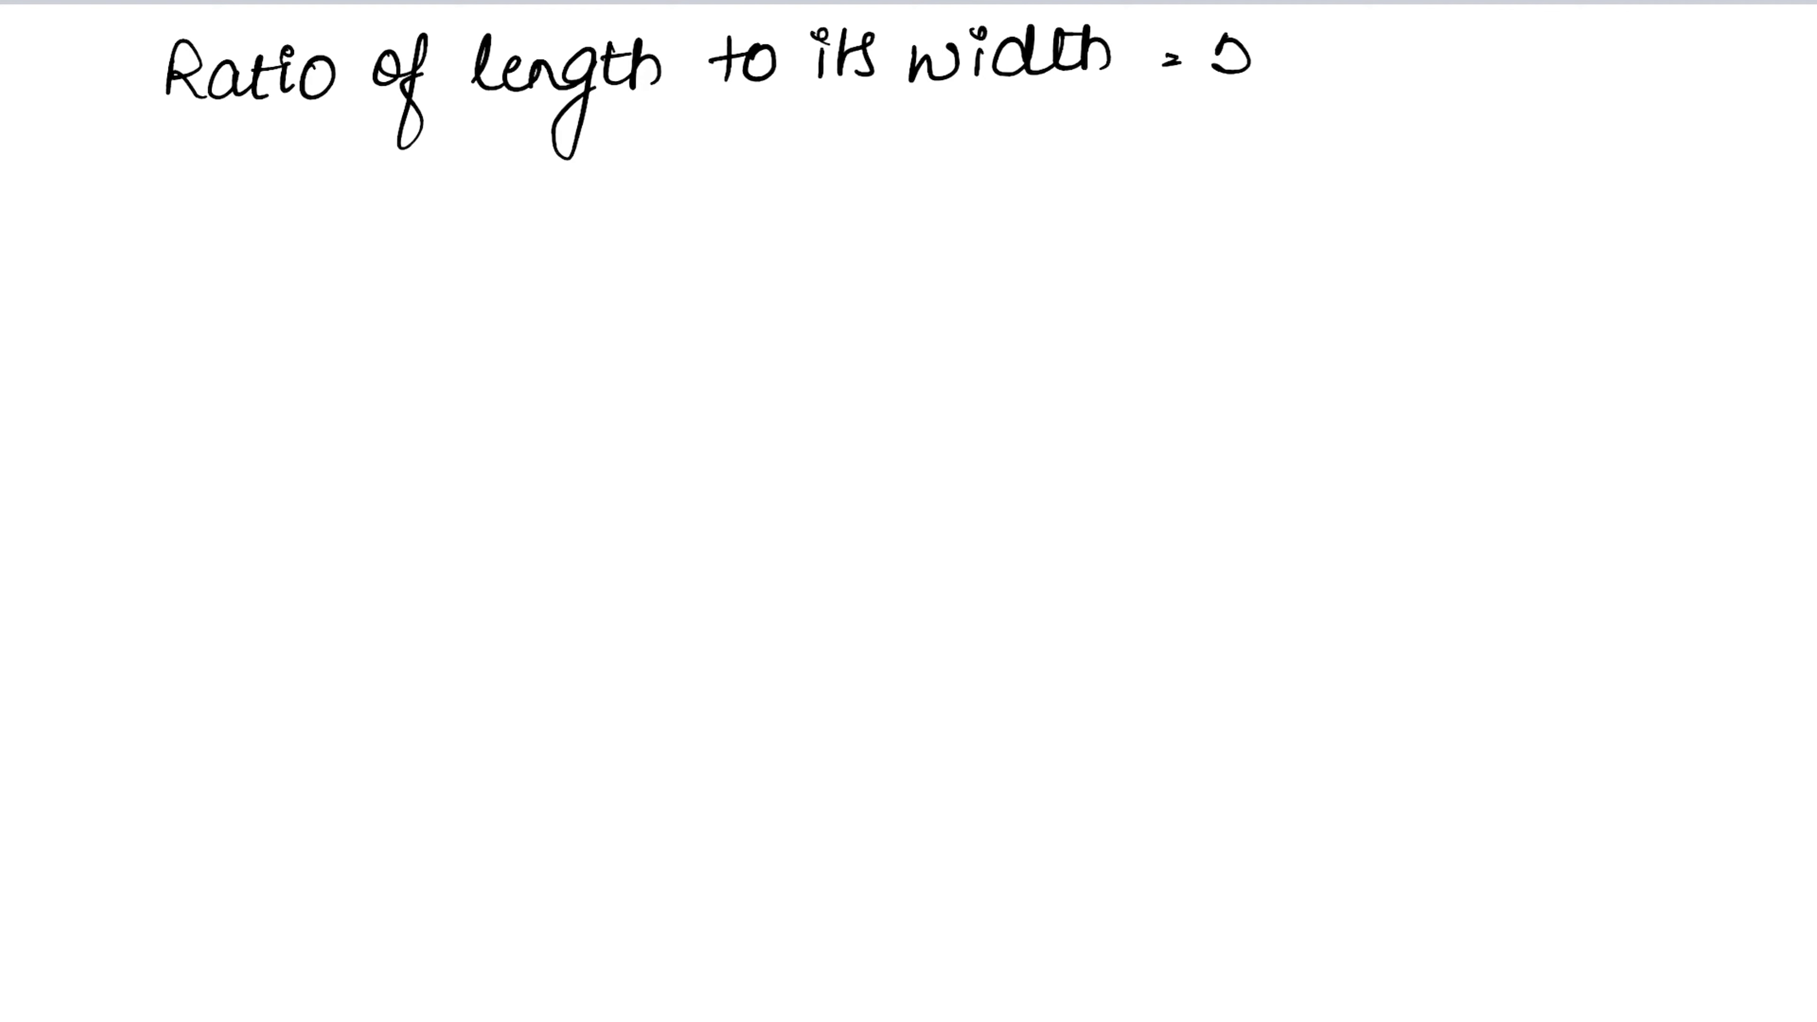
{"action": "type", "text": ":3"}
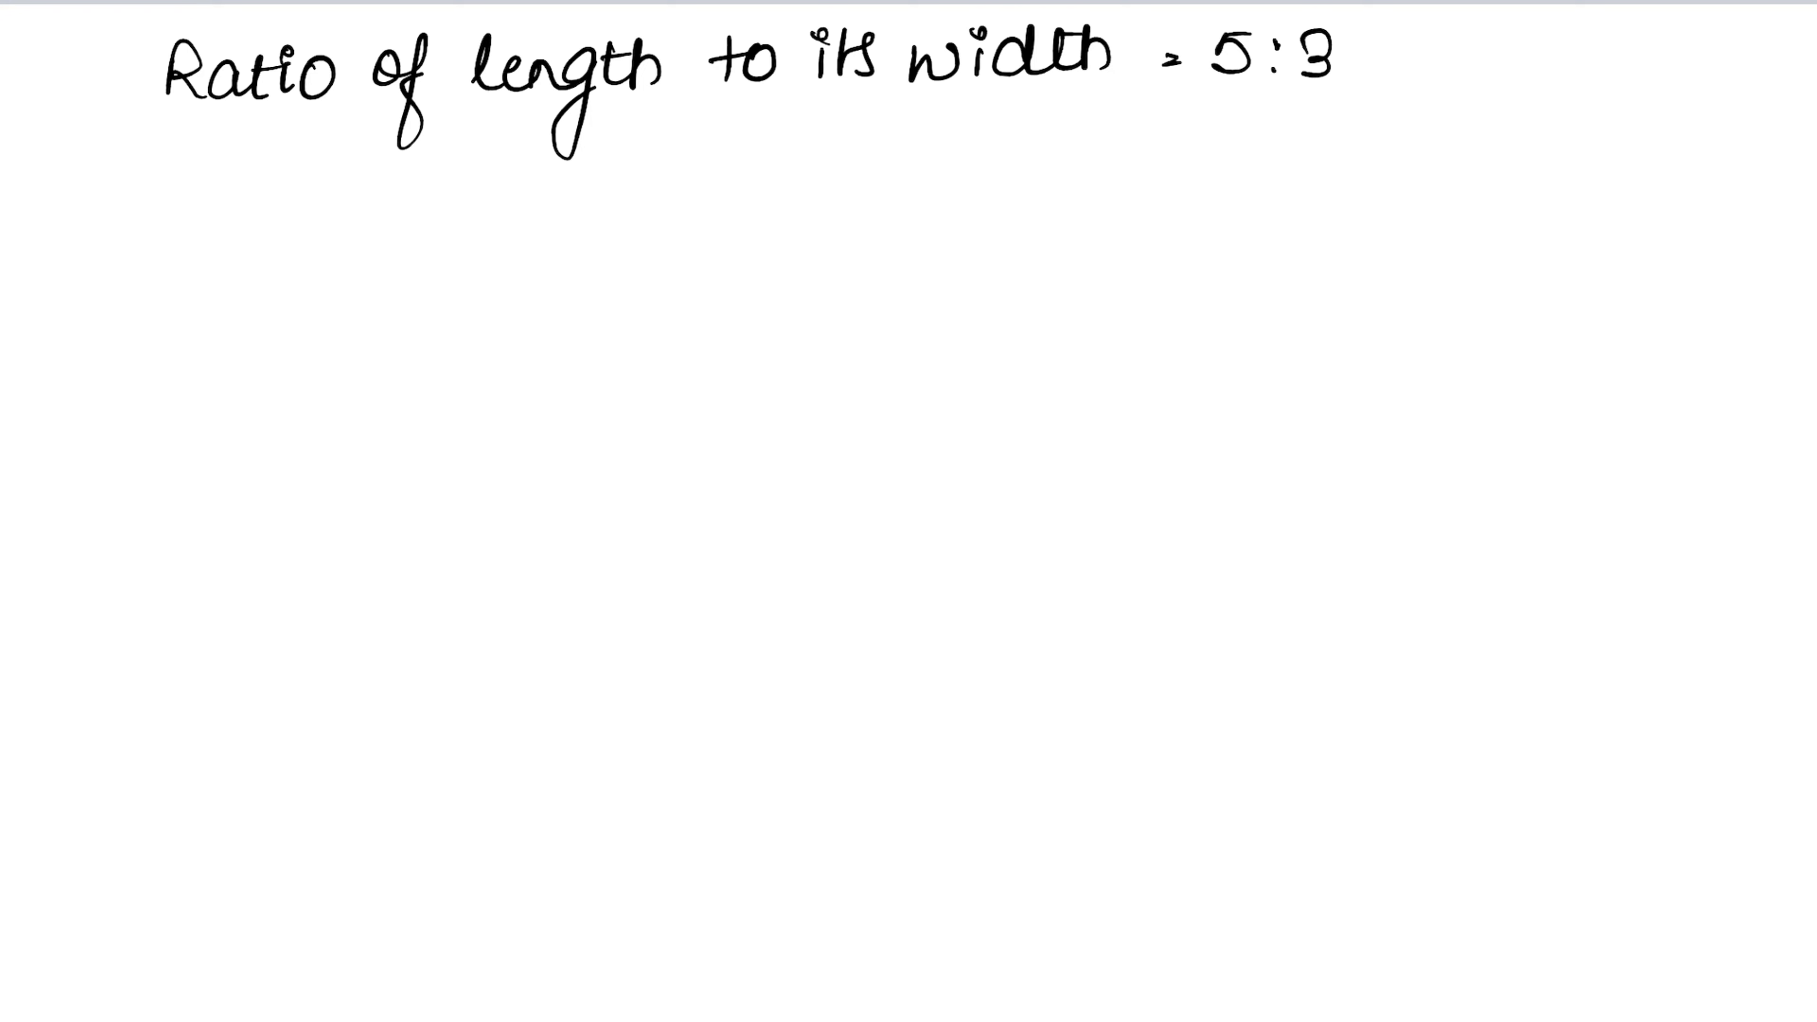